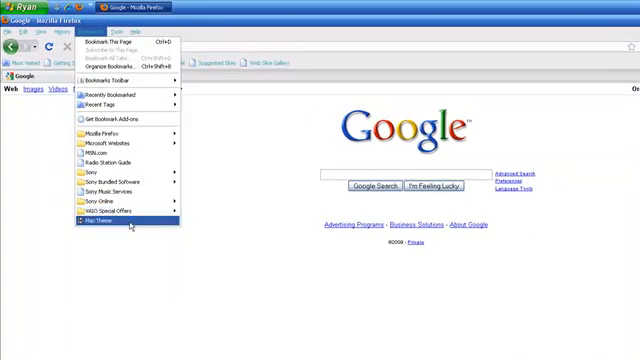
# Load the bookmarked Leopard XP Visual Style page on deviantART via the Mac Theme bookmark
pyautogui.click(95, 224)
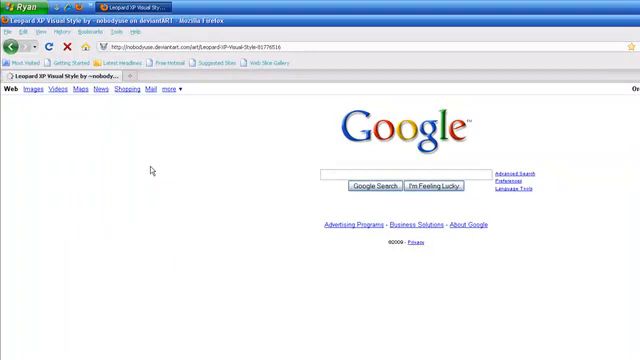
pyautogui.moveTo(146, 164)
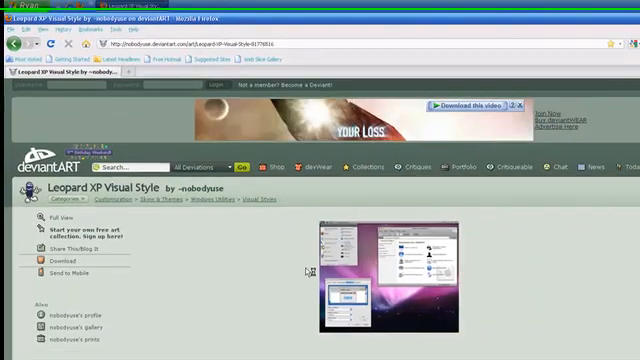
pyautogui.scroll(-3)
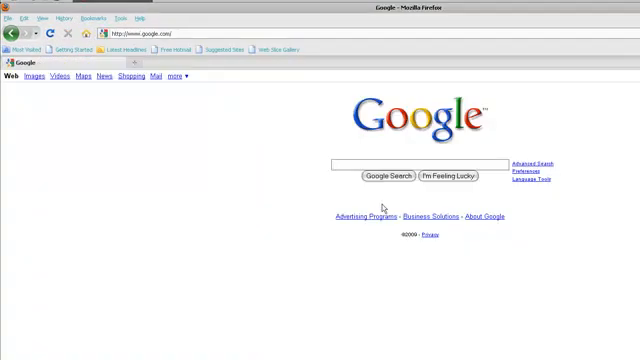
# Search Google for 'rk launcher'
pyautogui.write('rk launcher')
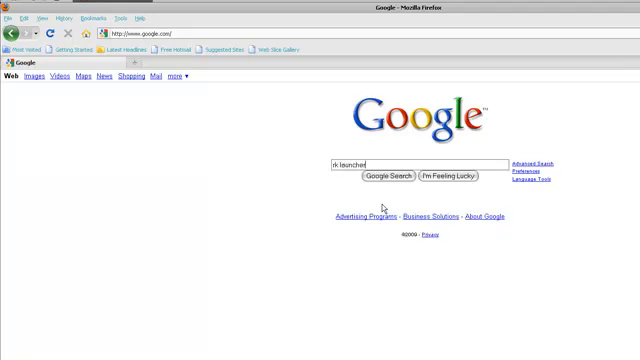
pyautogui.write('le')
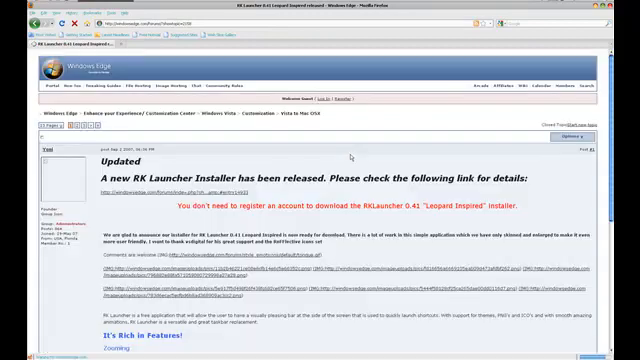
# Scroll down the Windows Edge RK Launcher 0.41 post to reach the download links
pyautogui.scroll(-3)
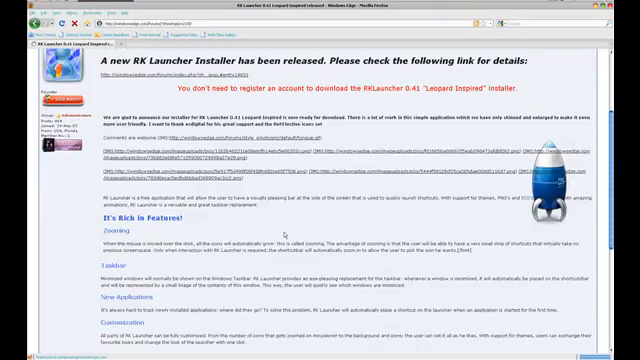
pyautogui.scroll(-3)
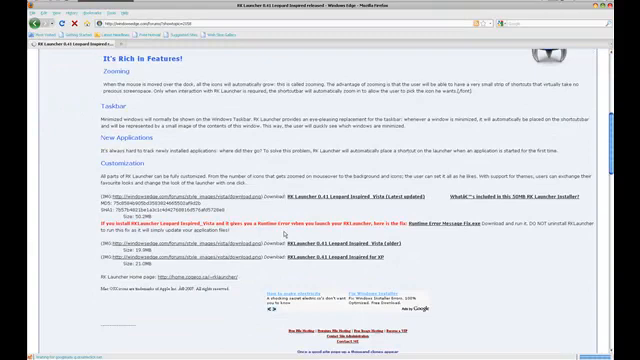
pyautogui.scroll(-3)
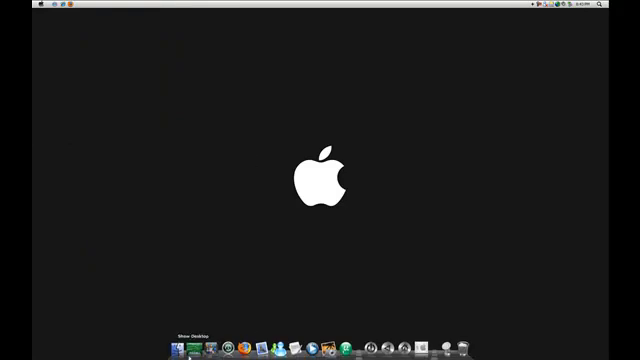
# Open the Start menu and expand All Programs to show the RK Launcher 0.41 Leopard entry
pyautogui.click(189, 349)
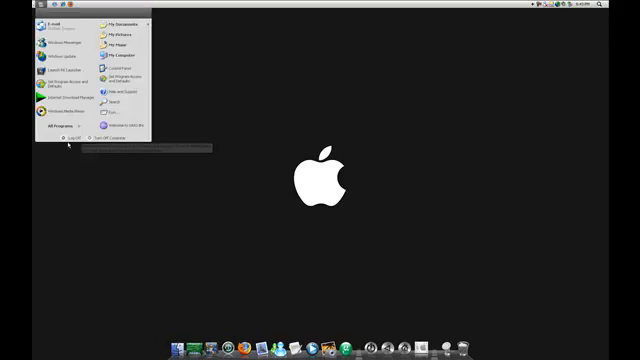
pyautogui.click(60, 127)
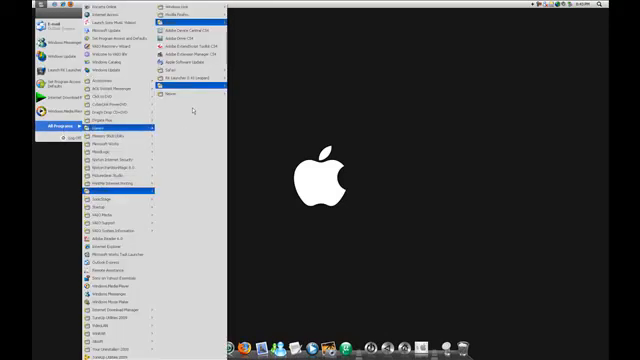